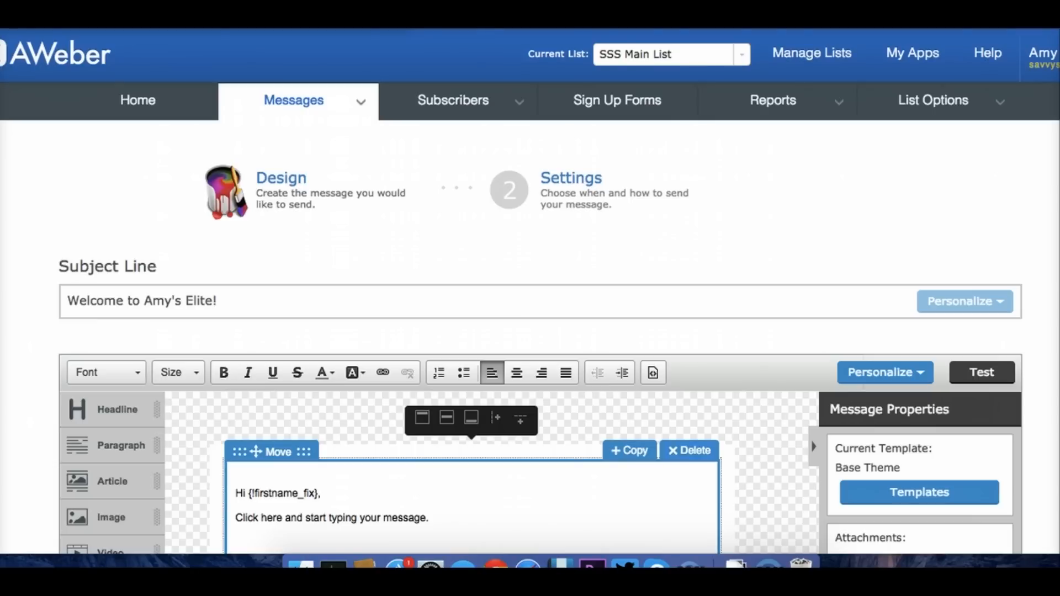
# Leave the editor for the Follow Up Series overview, discarding the unsaved new message.
pyautogui.click(293, 100)
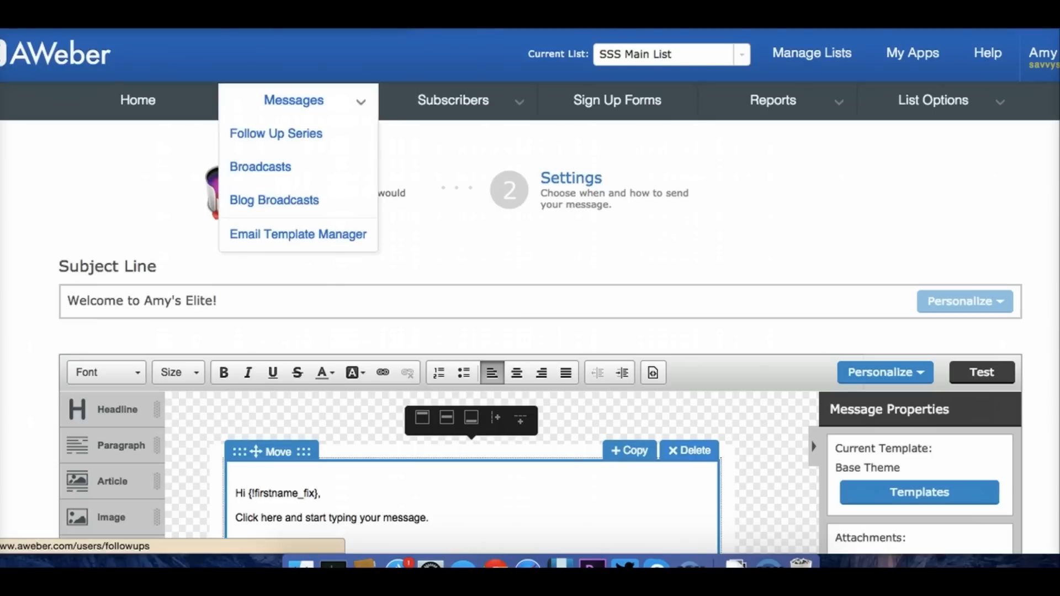
pyautogui.click(274, 133)
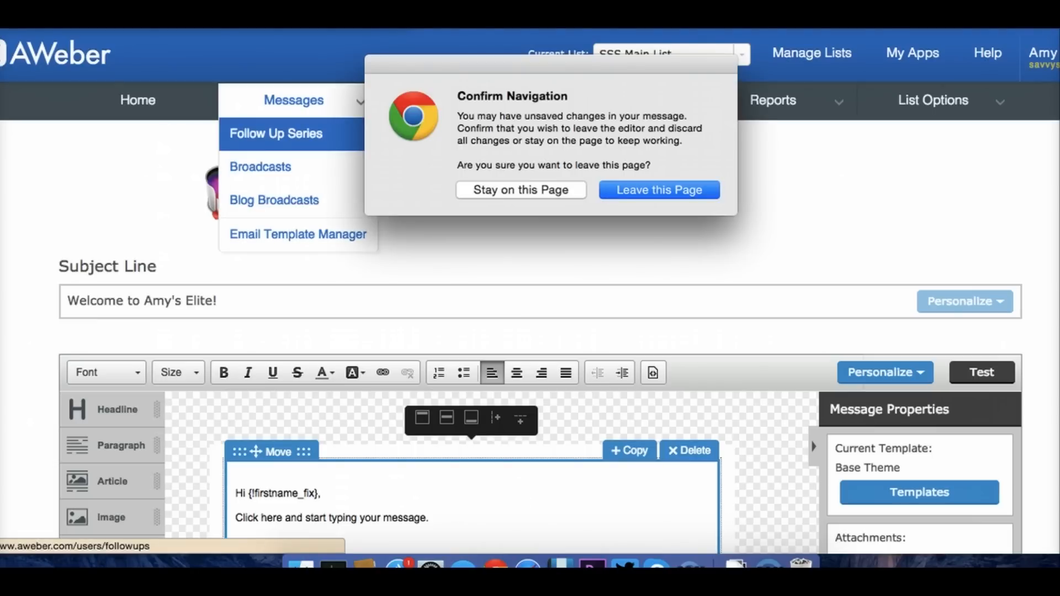
pyautogui.click(657, 189)
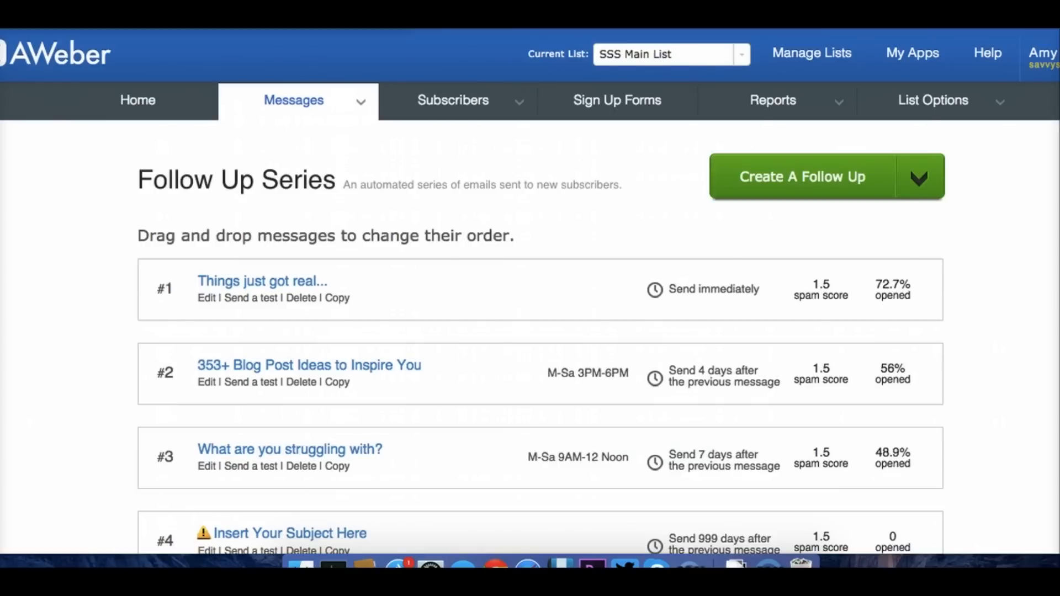
# Delete the placeholder fourth follow-up, leaving three messages in the series.
pyautogui.scroll(-3)
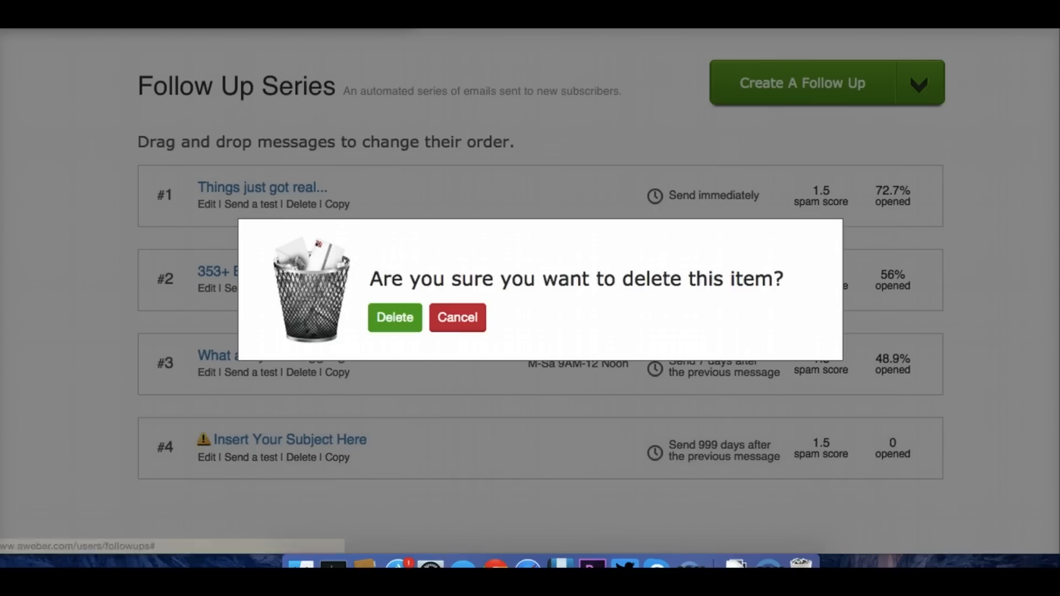
pyautogui.click(394, 317)
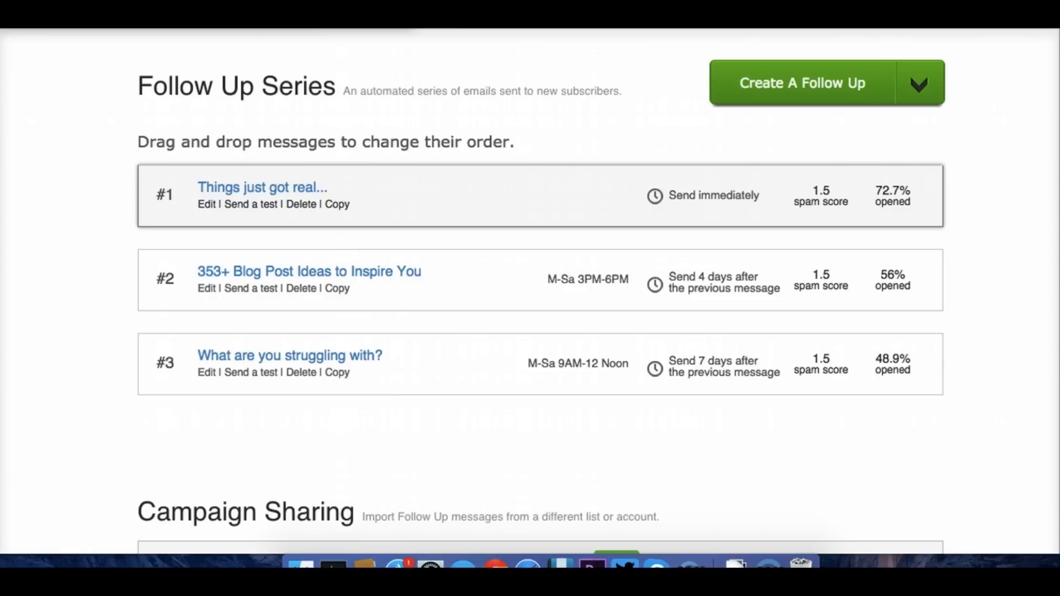
pyautogui.moveTo(206, 204)
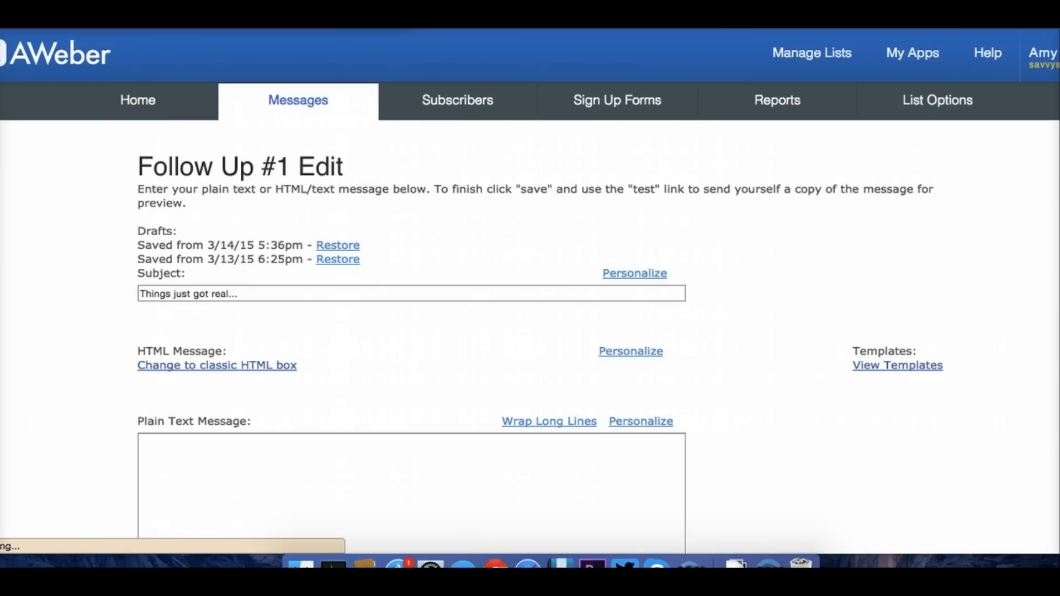
pyautogui.click(217, 365)
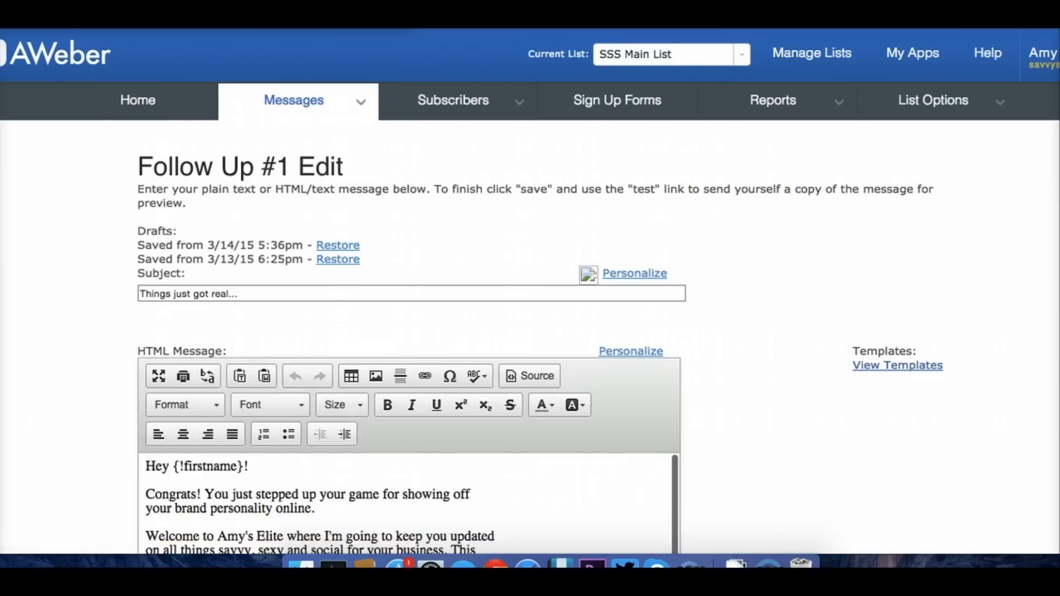
pyautogui.scroll(-3)
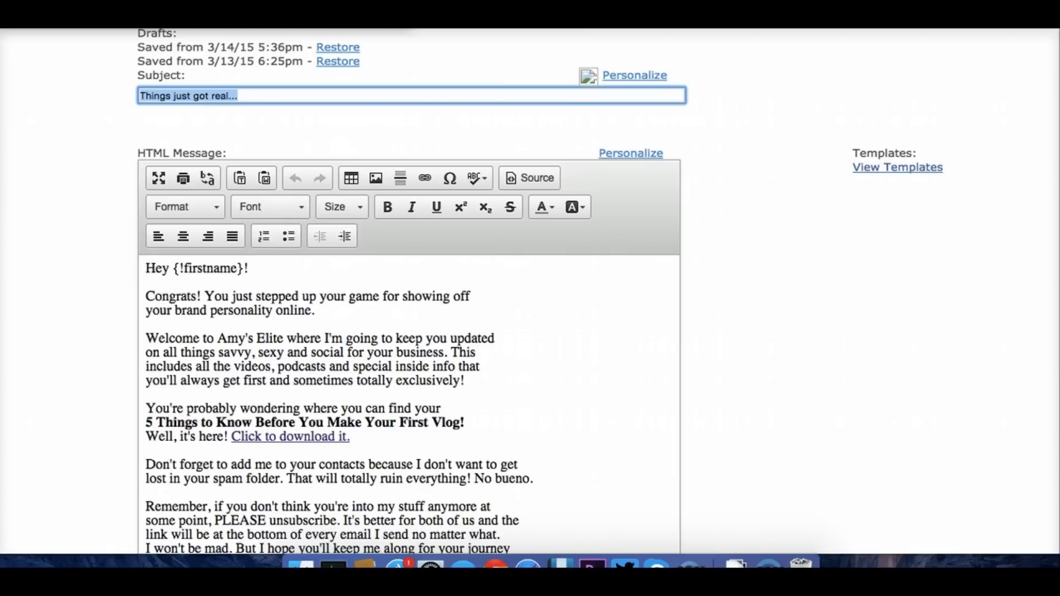
pyautogui.scroll(-3)
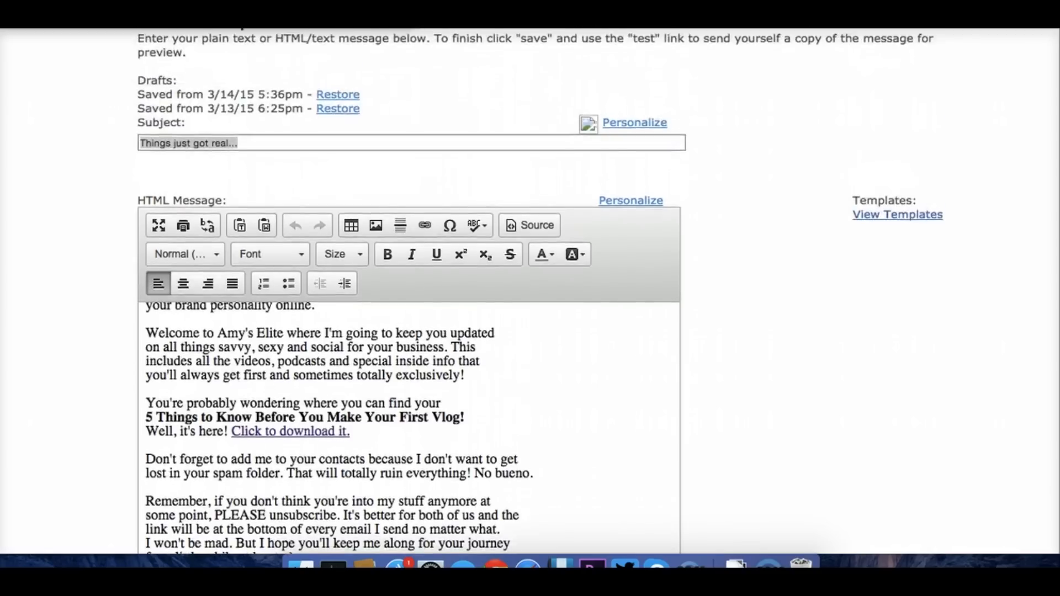
pyautogui.scroll(-3)
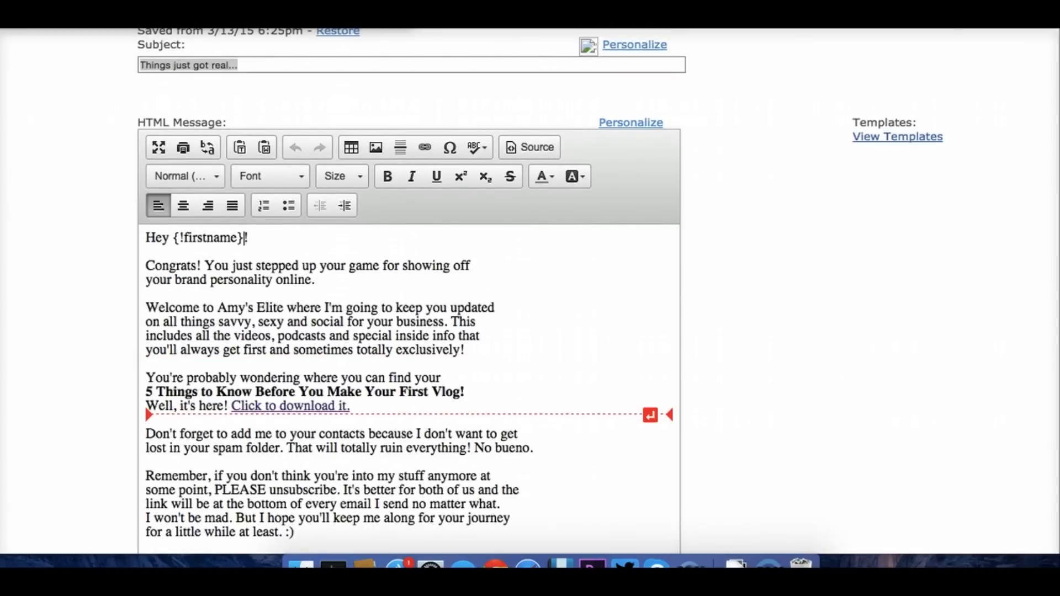
pyautogui.doubleClick(289, 405)
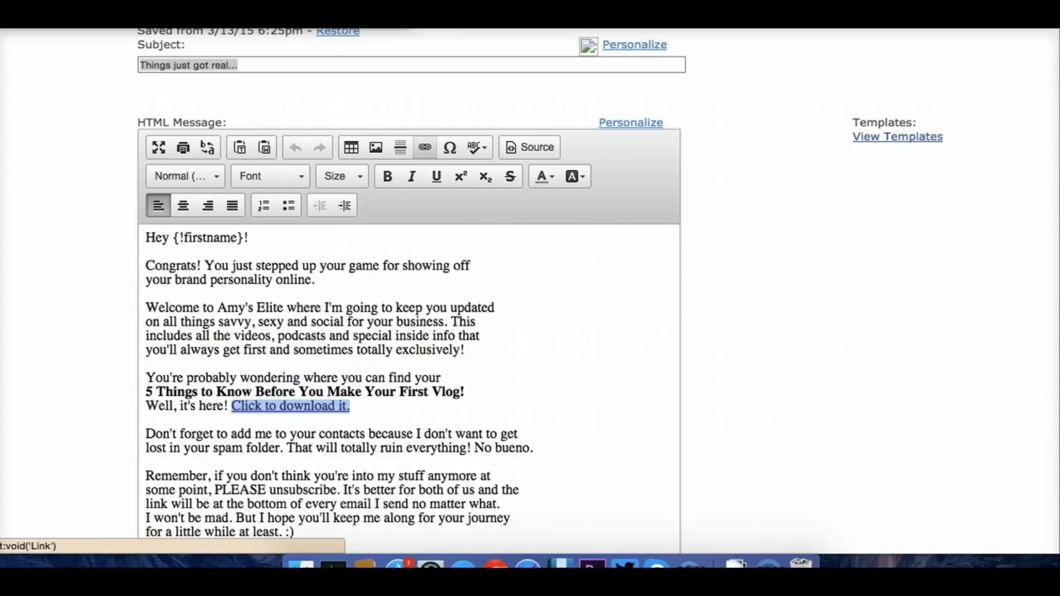
pyautogui.click(289, 406)
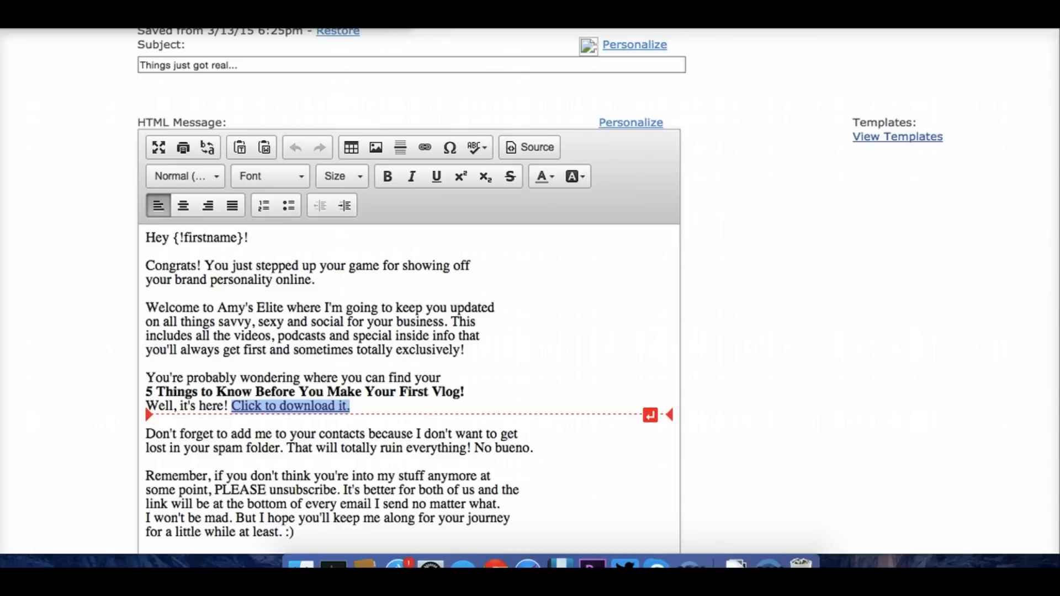
pyautogui.scroll(-3)
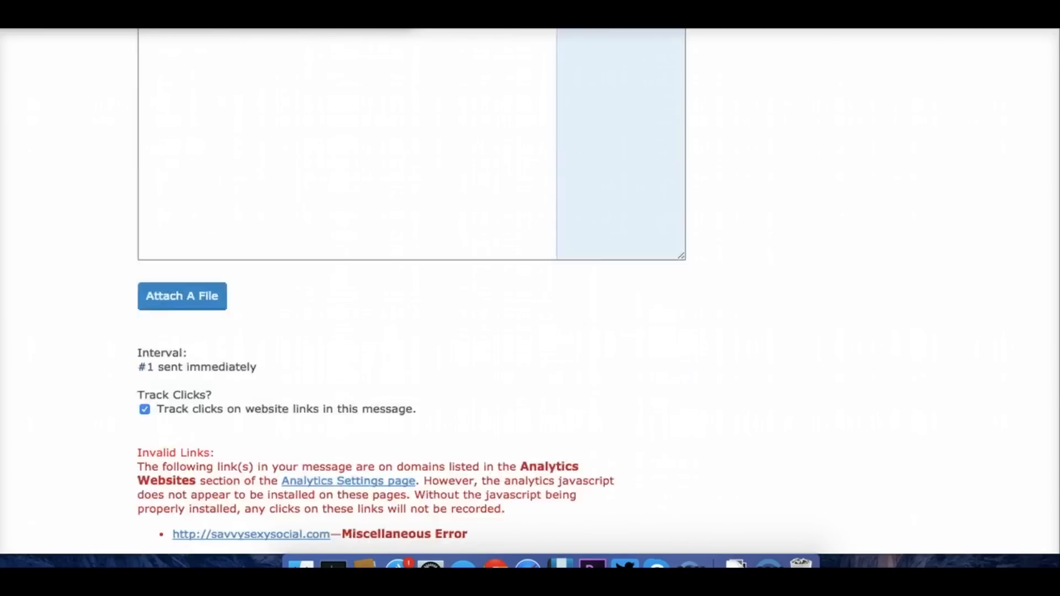
pyautogui.scroll(-3)
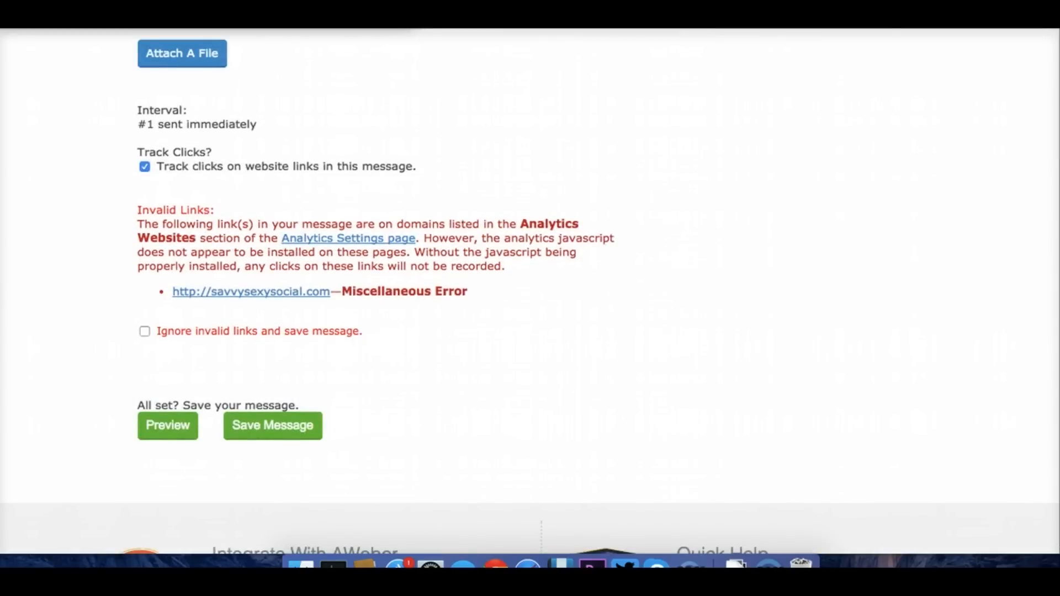